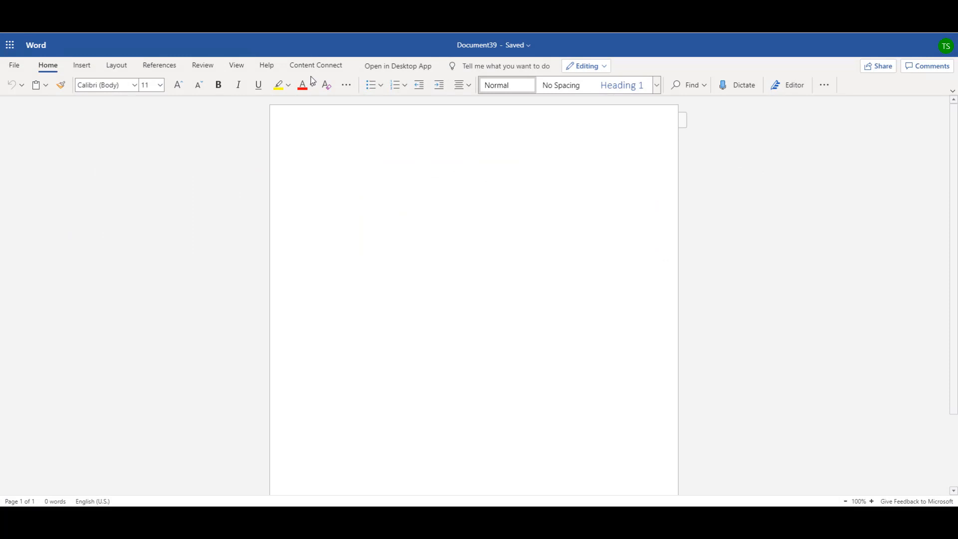
# Search Documentum through Content Connect for 'disclo' and open the Non-Disclosure Agreement result
pyautogui.click(316, 65)
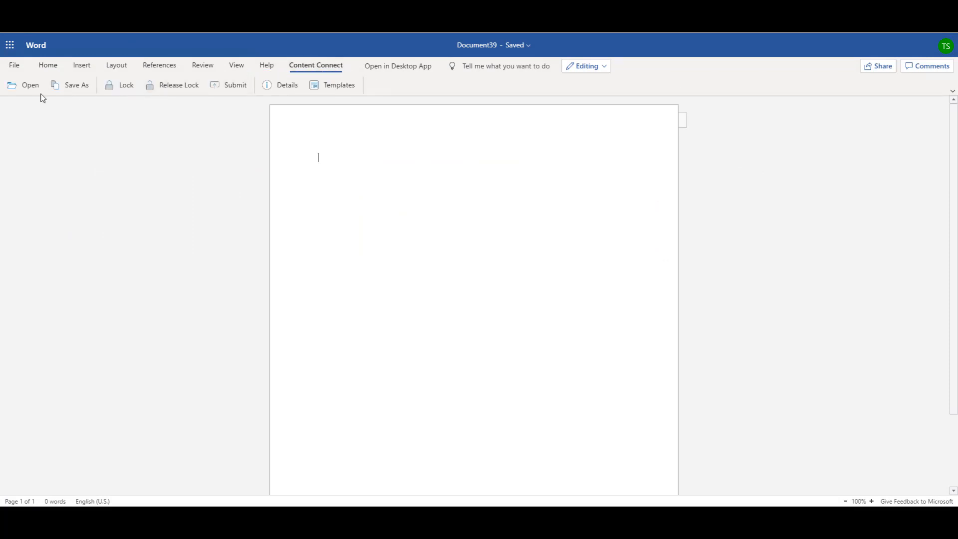
pyautogui.click(30, 85)
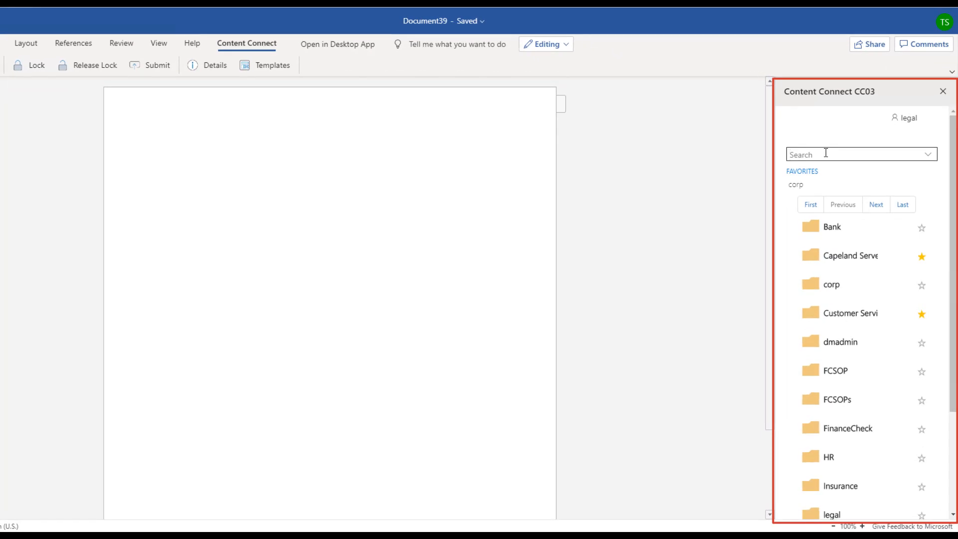
pyautogui.write('disclo')
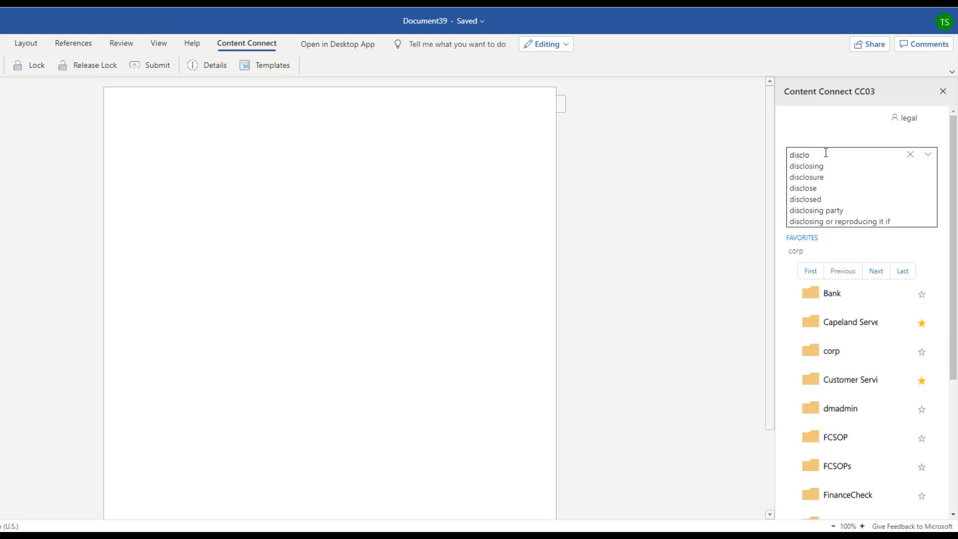
pyautogui.click(806, 177)
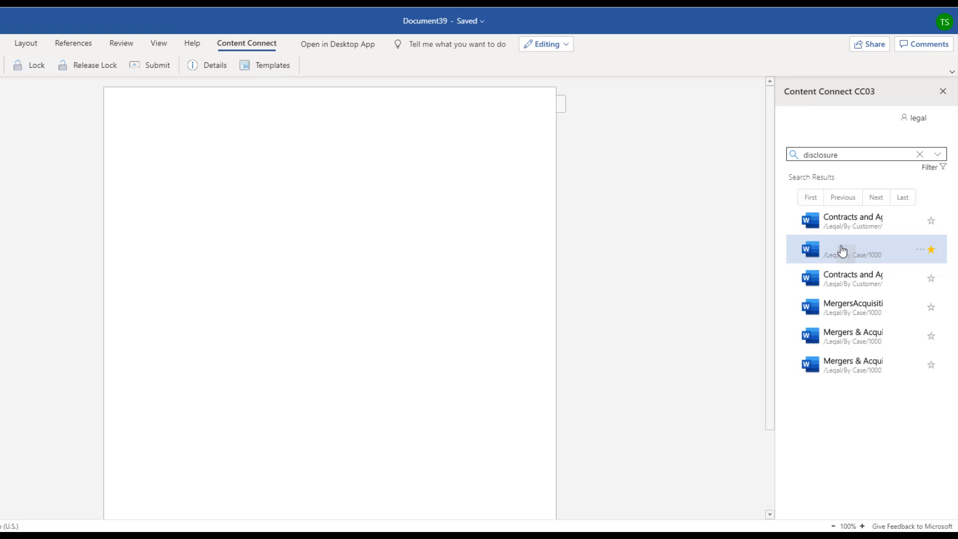
pyautogui.doubleClick(855, 249)
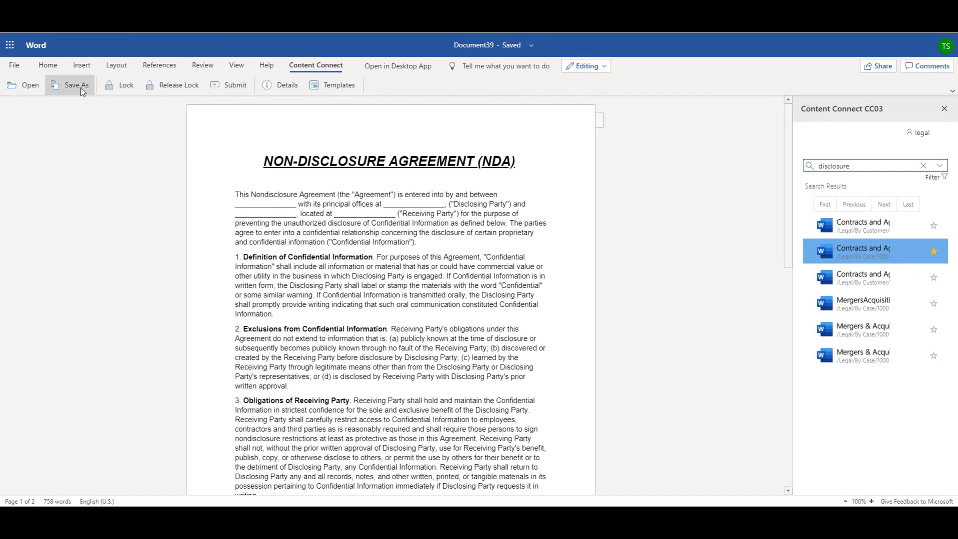
# Save the NDA to Documentum with outside counsel 'Kirkland and Ellis LLP', classified Restricted, and check it in
pyautogui.click(76, 85)
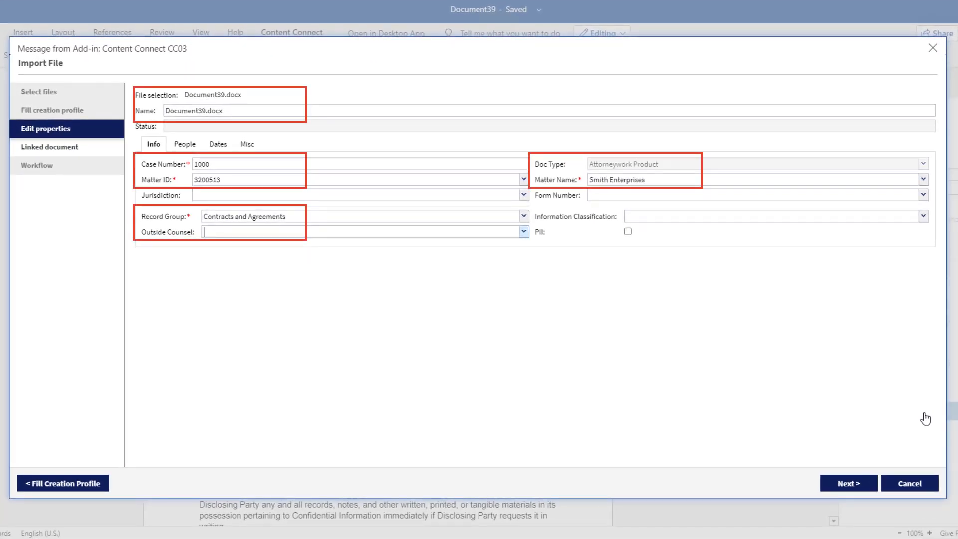
pyautogui.write('Kirkland and Ellis LLP')
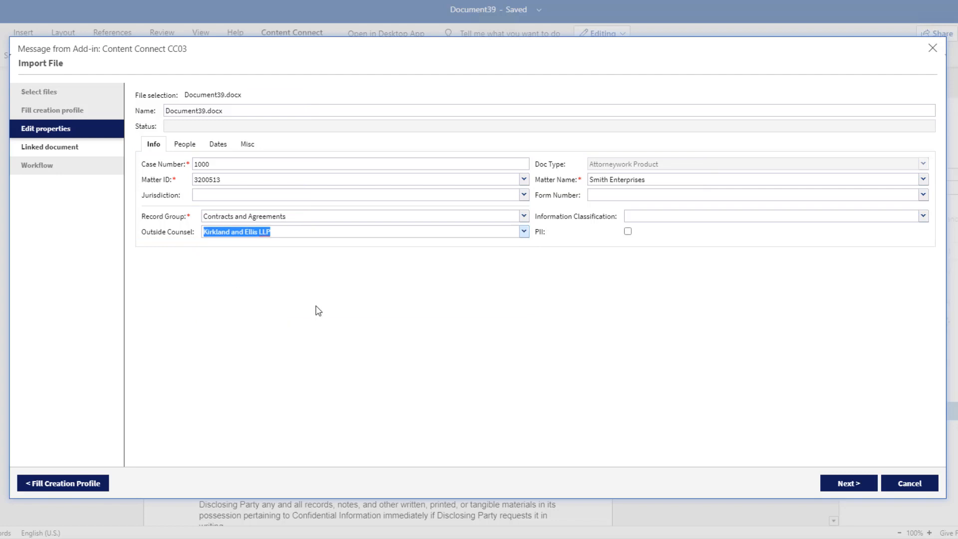
pyautogui.click(922, 216)
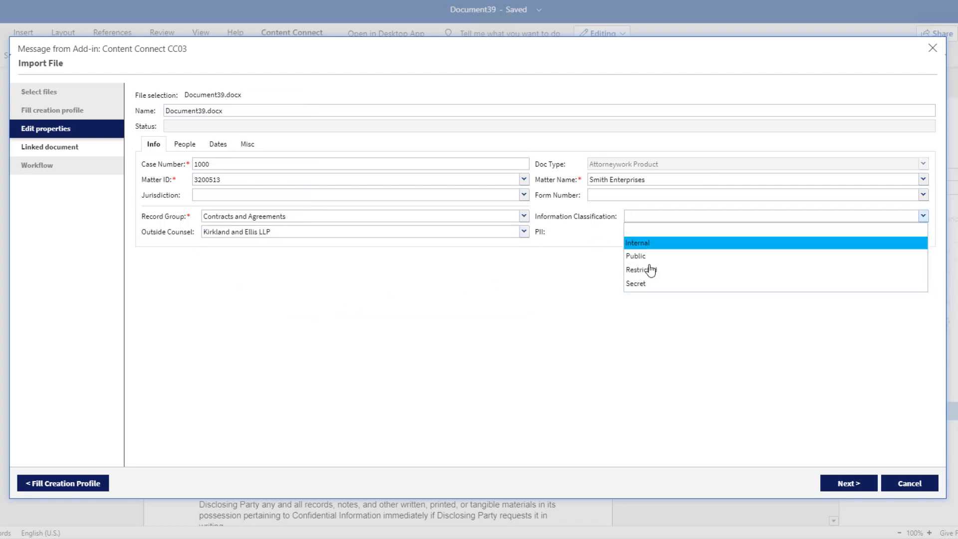
pyautogui.click(641, 270)
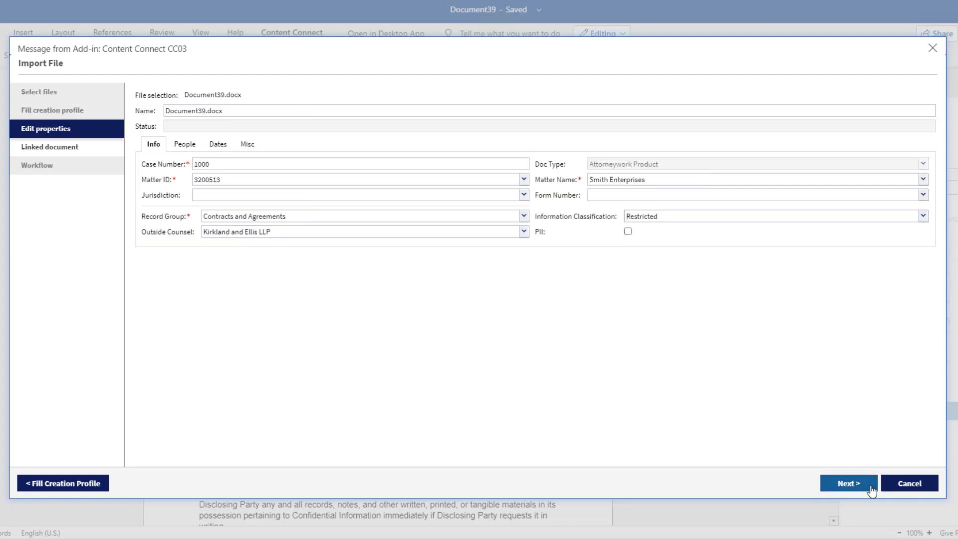
pyautogui.click(847, 484)
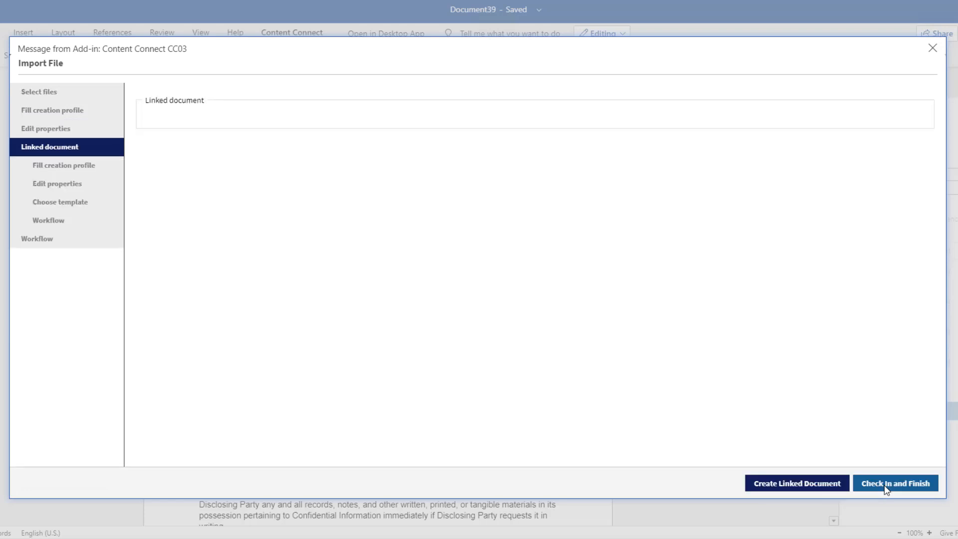
pyautogui.click(895, 482)
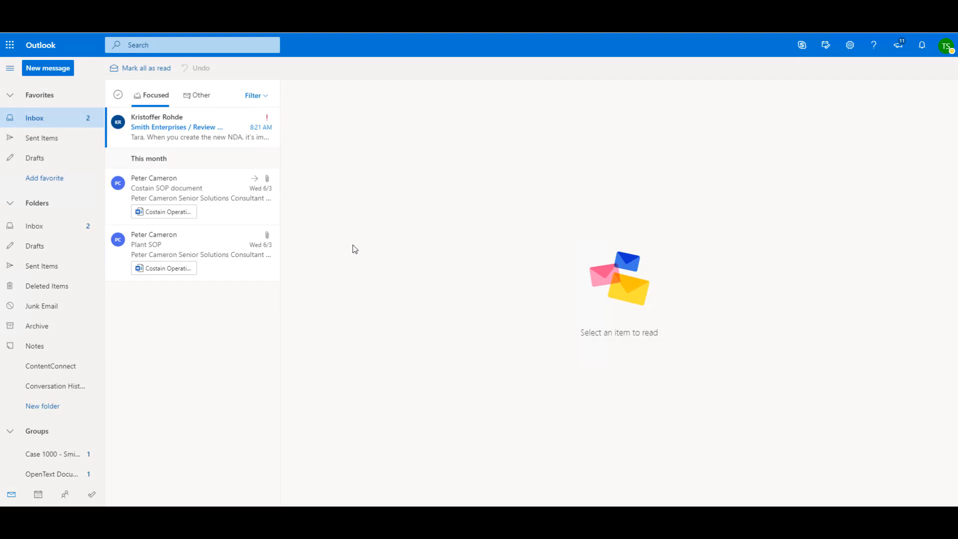
# Save the 'Review new NDA' email via Content Connect CC03 with Internal classification
pyautogui.click(176, 126)
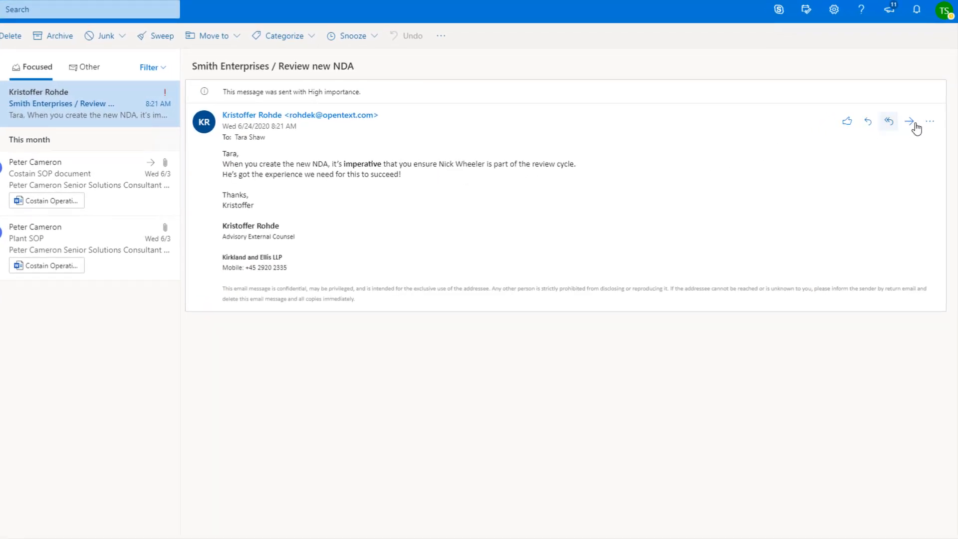
pyautogui.click(929, 121)
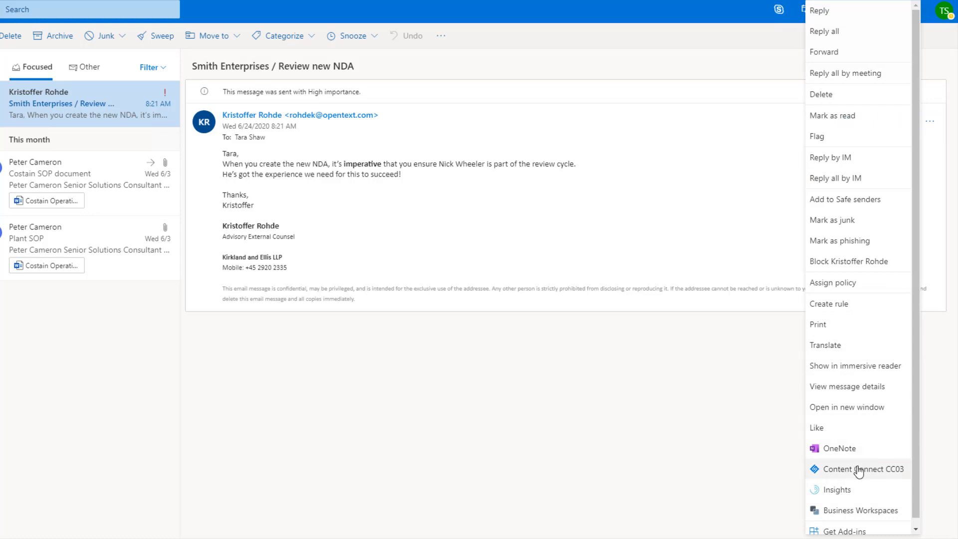
pyautogui.click(860, 468)
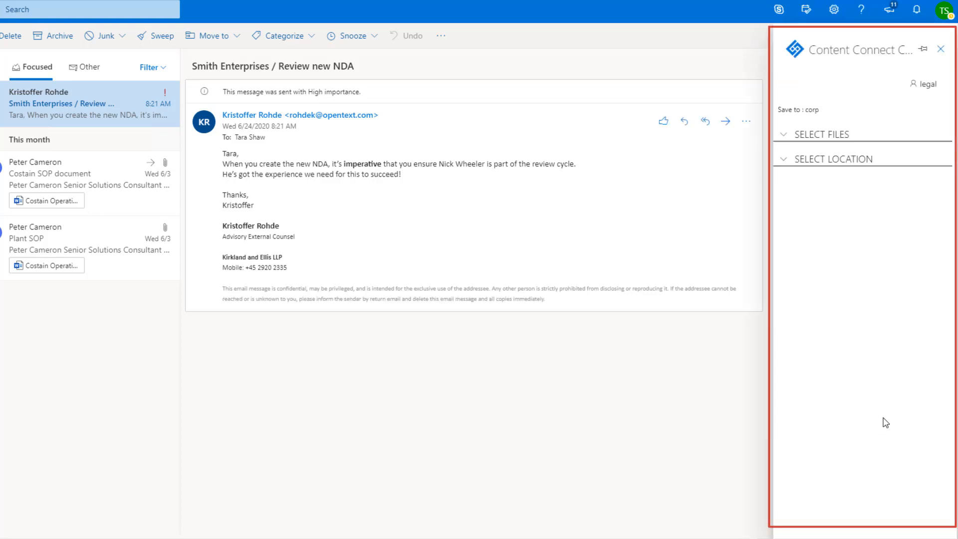
pyautogui.click(831, 134)
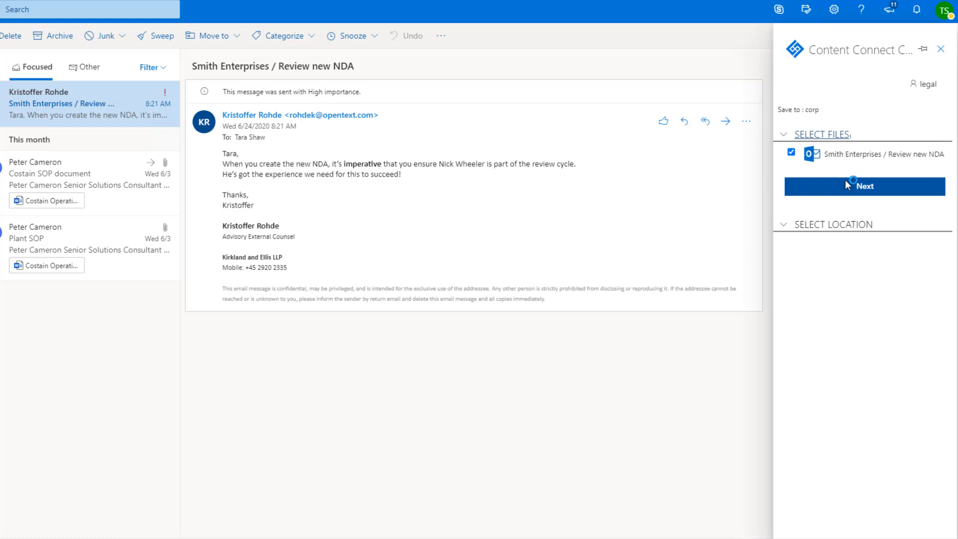
pyautogui.click(864, 186)
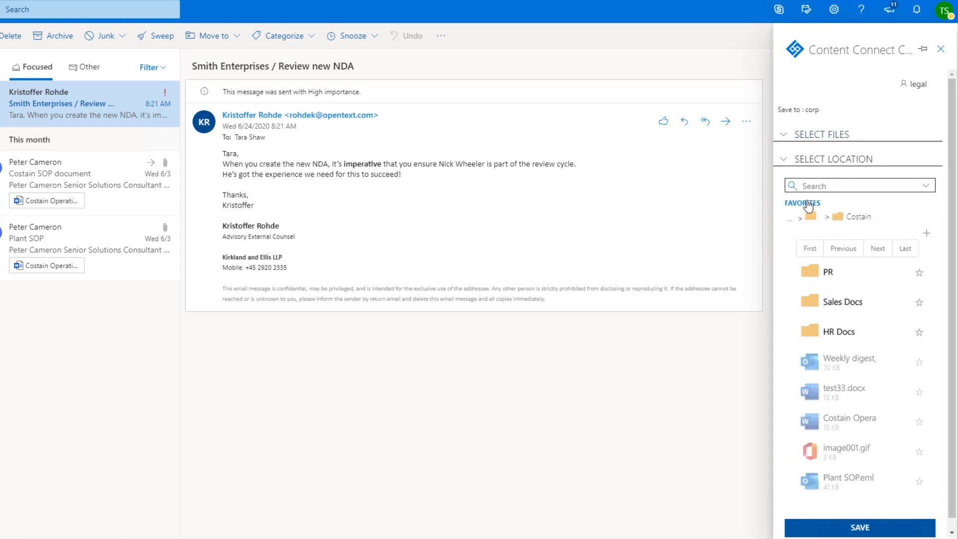
pyautogui.click(859, 527)
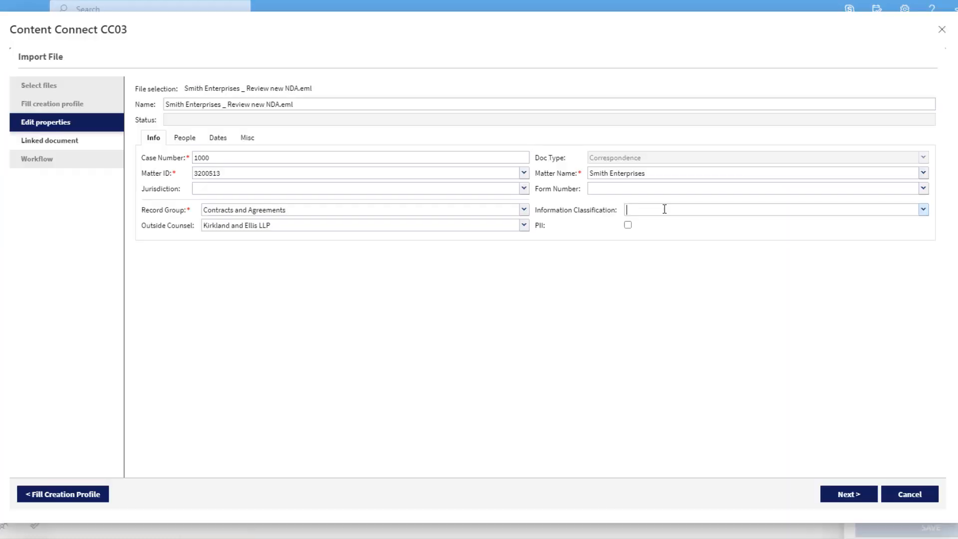
pyautogui.click(922, 210)
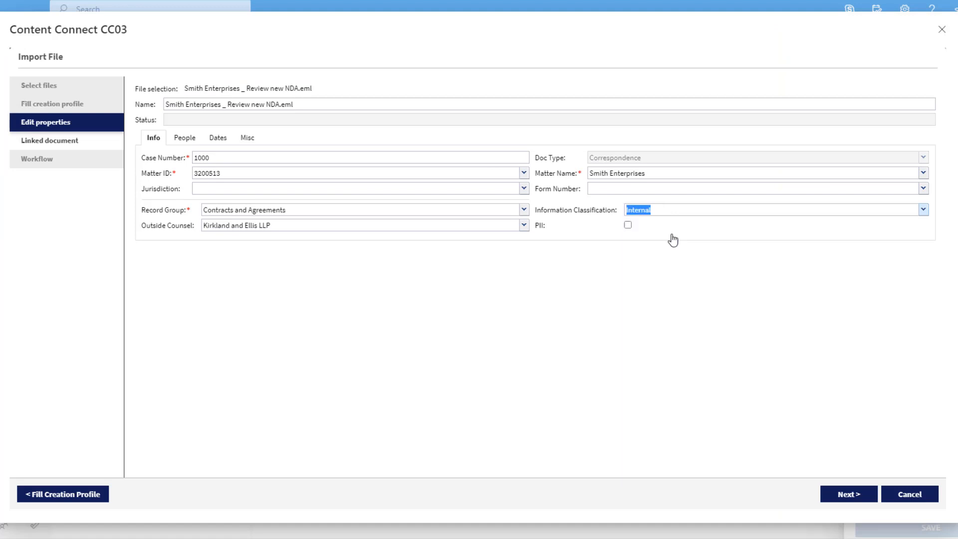
pyautogui.moveTo(788, 396)
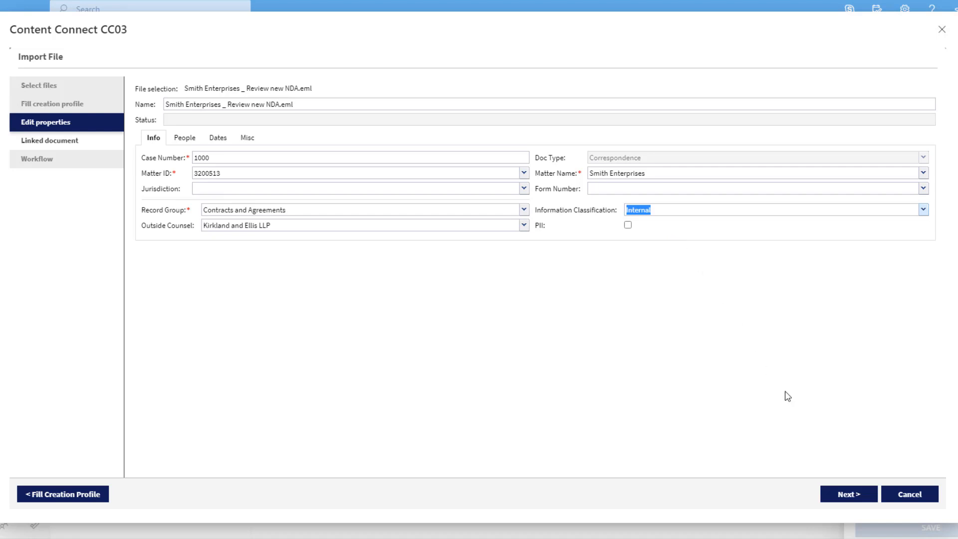
pyautogui.click(847, 494)
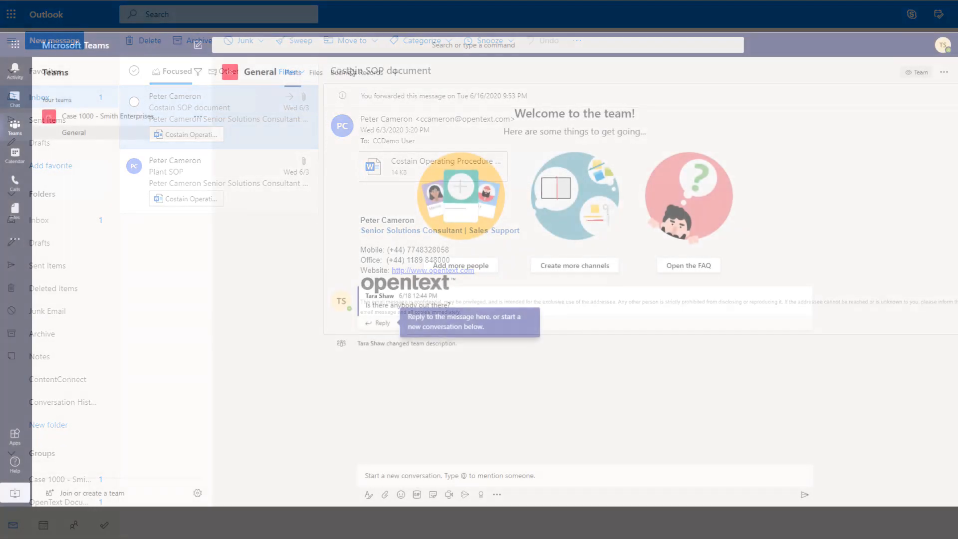
# Open Business Records > Contracts and Agreements and show actions for Contracts and Agreements-0130
pyautogui.click(383, 59)
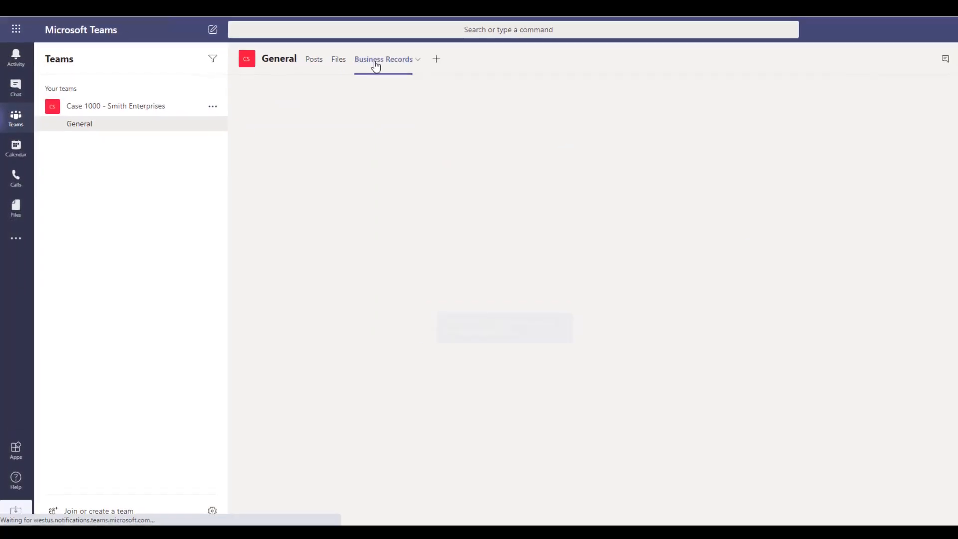
pyautogui.click(383, 60)
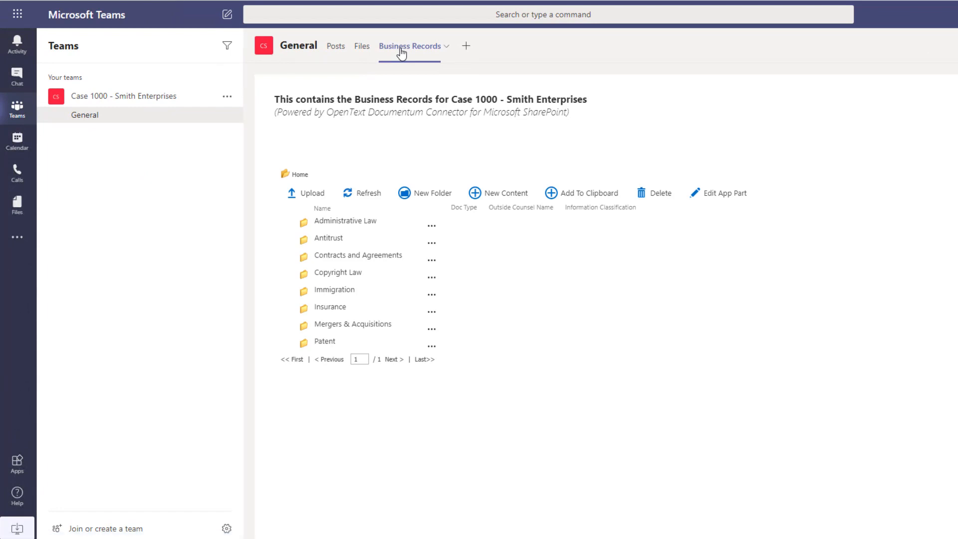
pyautogui.click(358, 255)
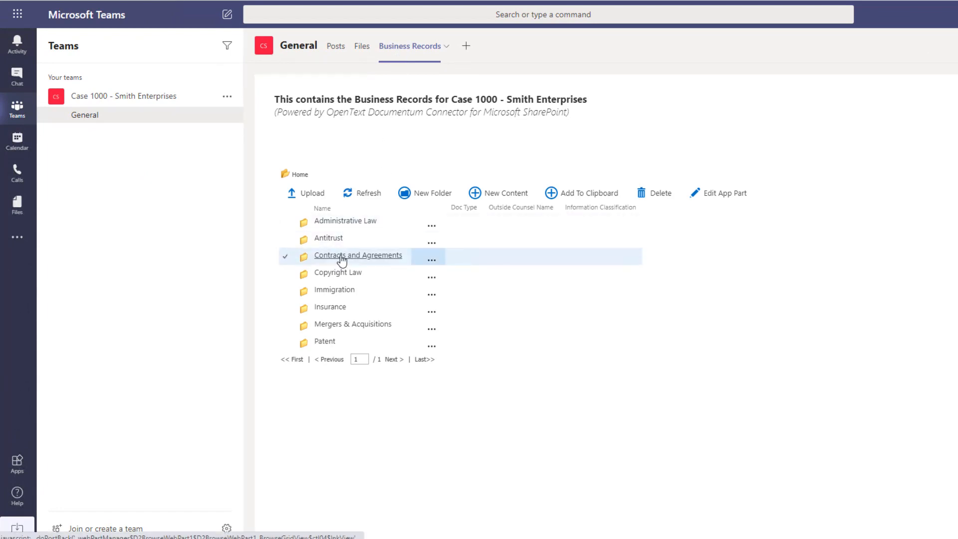
pyautogui.click(358, 255)
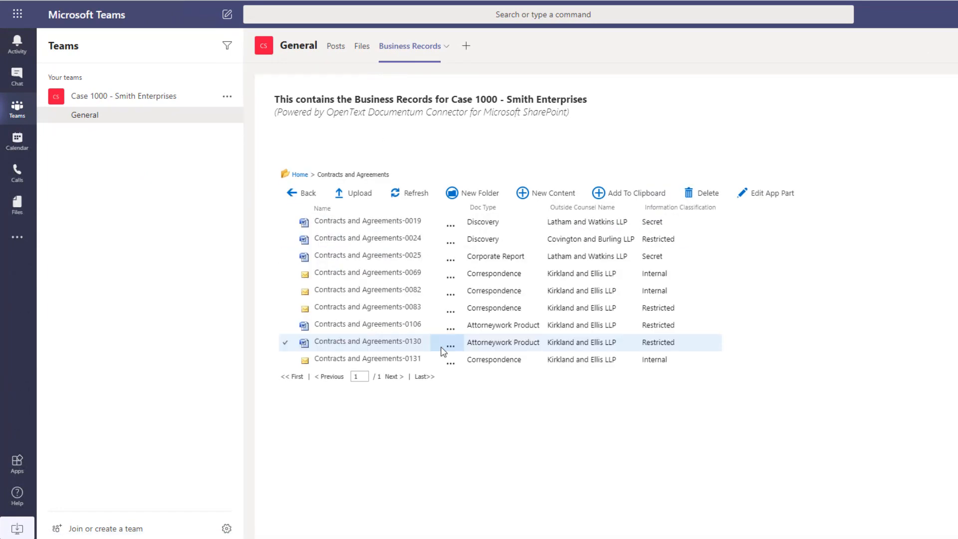
pyautogui.click(450, 345)
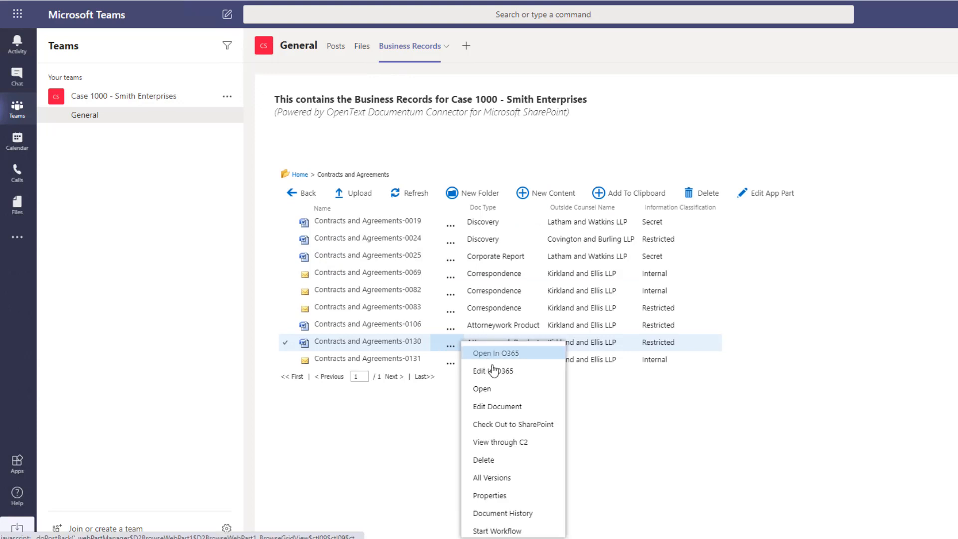
pyautogui.moveTo(493, 371)
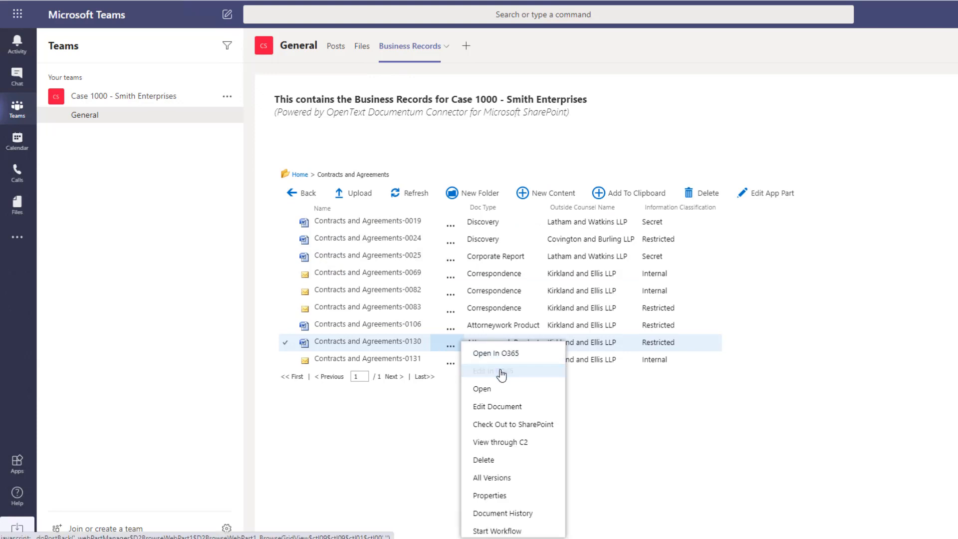
# Edit Contracts and Agreements-0130 in O365 and type 'Nick – can you review'
pyautogui.click(481, 388)
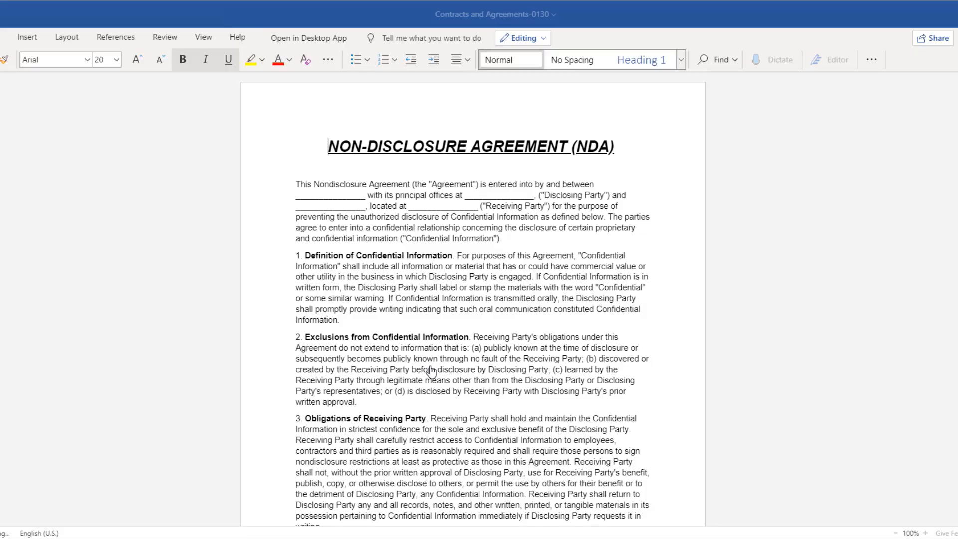
pyautogui.write('Nick – can you review')
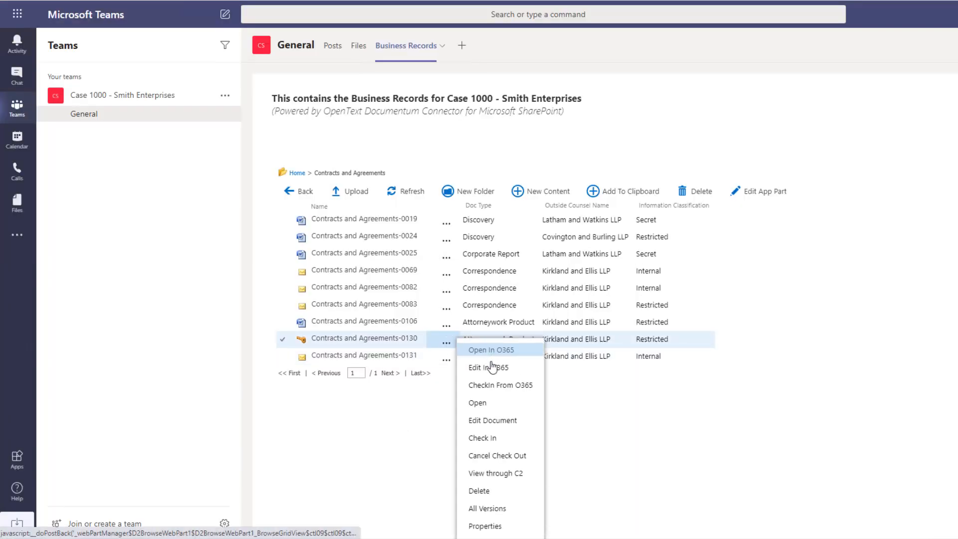
# Close the Contracts and Agreements-0130 actions menu by clicking an empty area
pyautogui.click(488, 403)
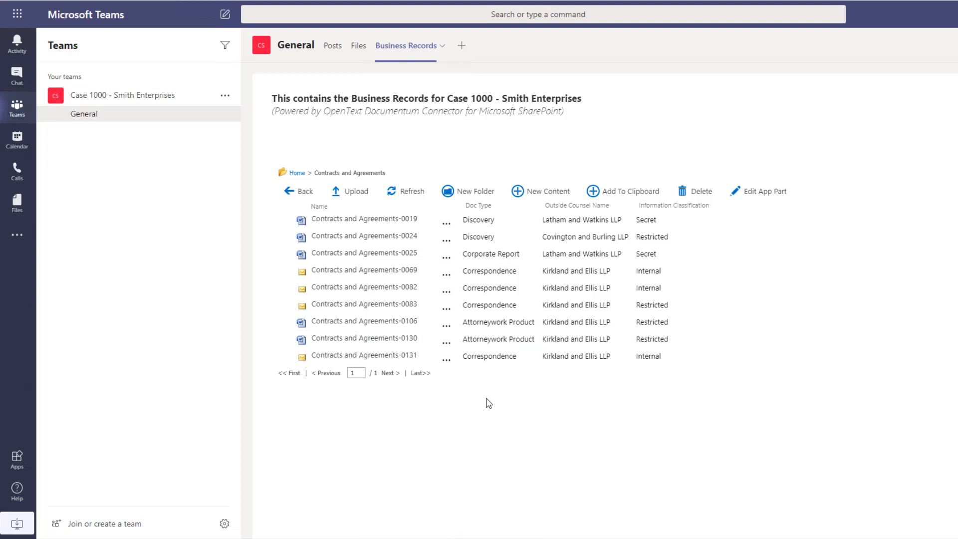
pyautogui.moveTo(942, 453)
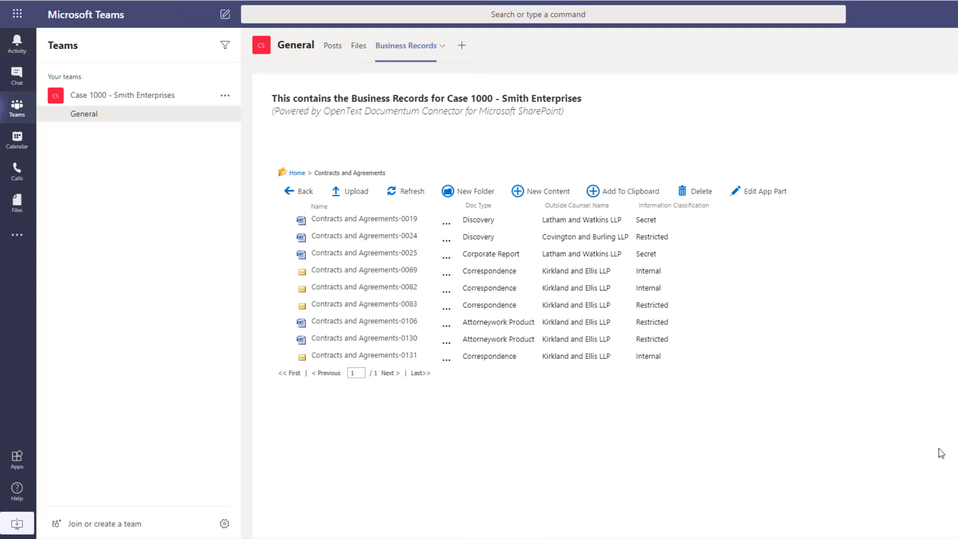